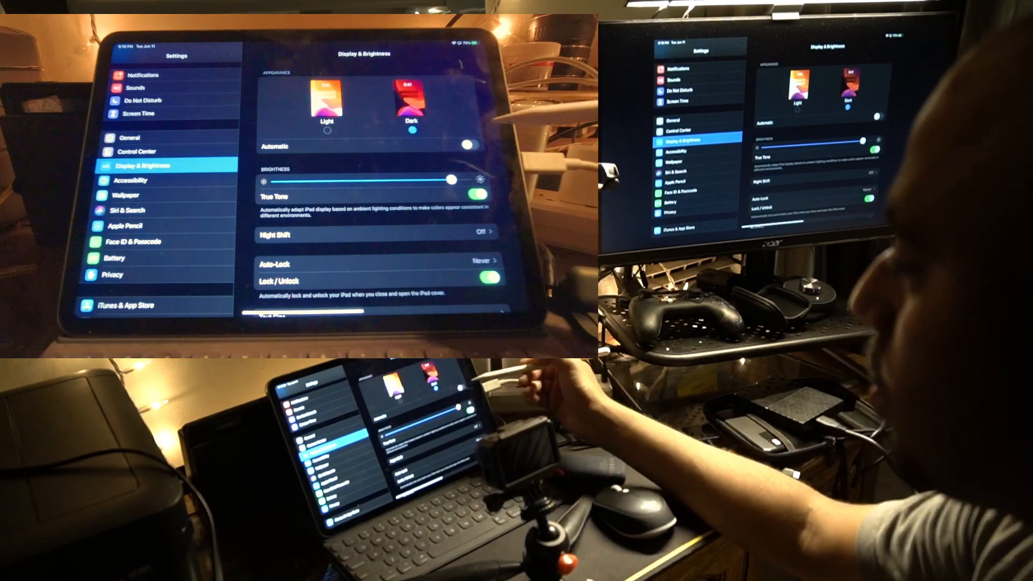
scroll("down", 3)
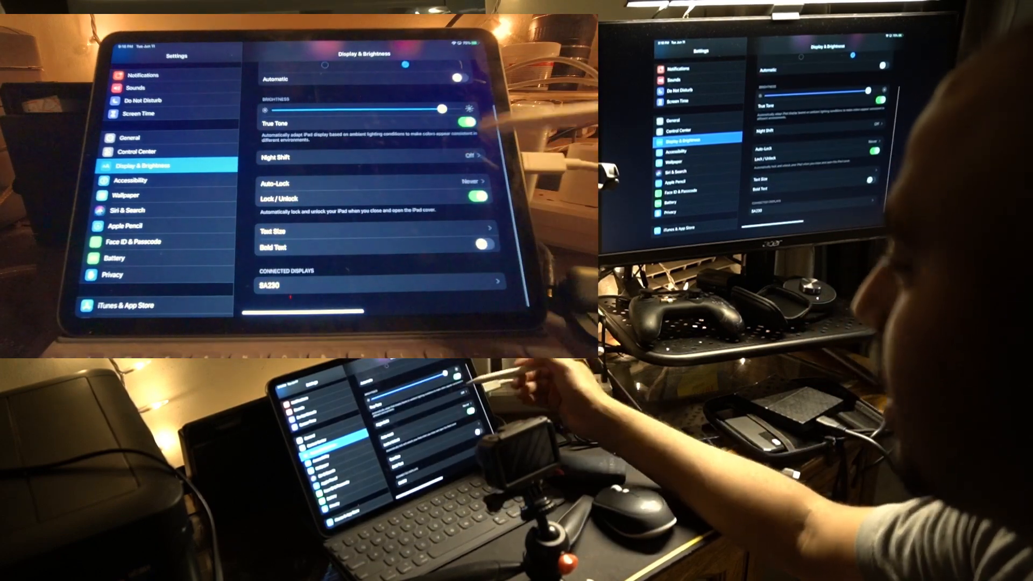